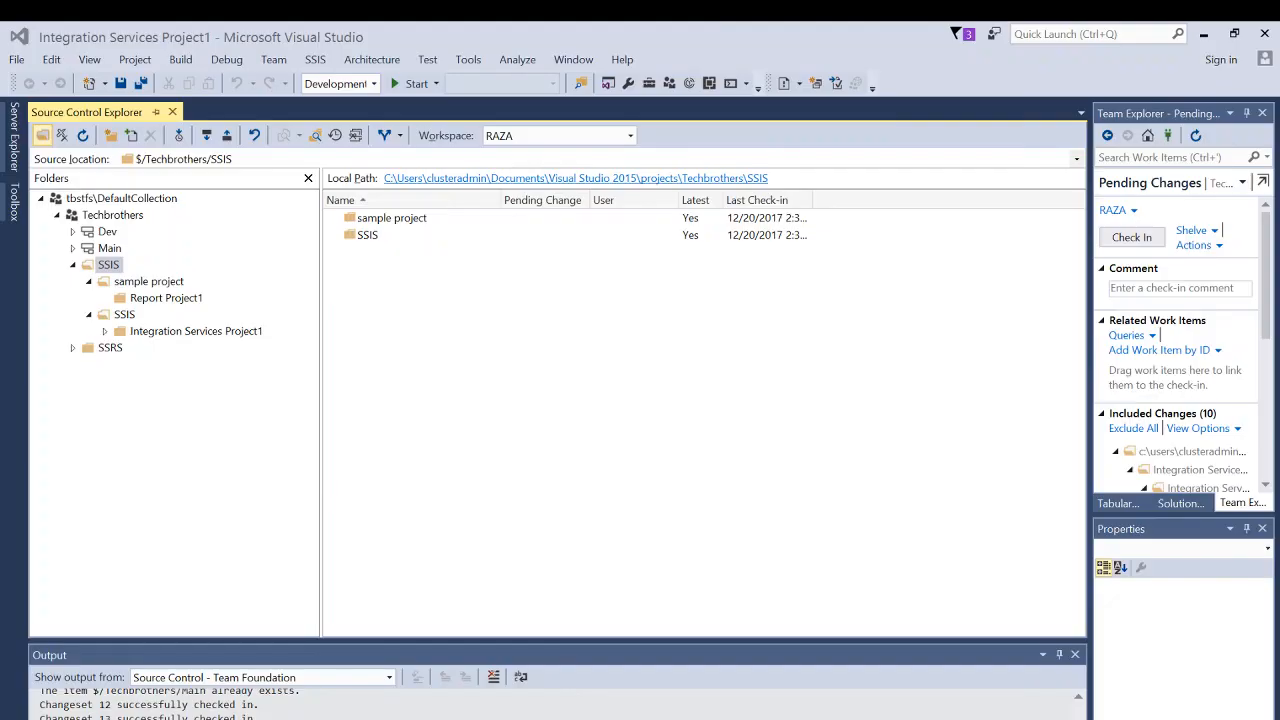
Step: Browse the SSIS folder, Report Project1 and Integration Services Project1 contents in Source Control Explorer
{"action": "left_click", "coordinate": [108, 264]}
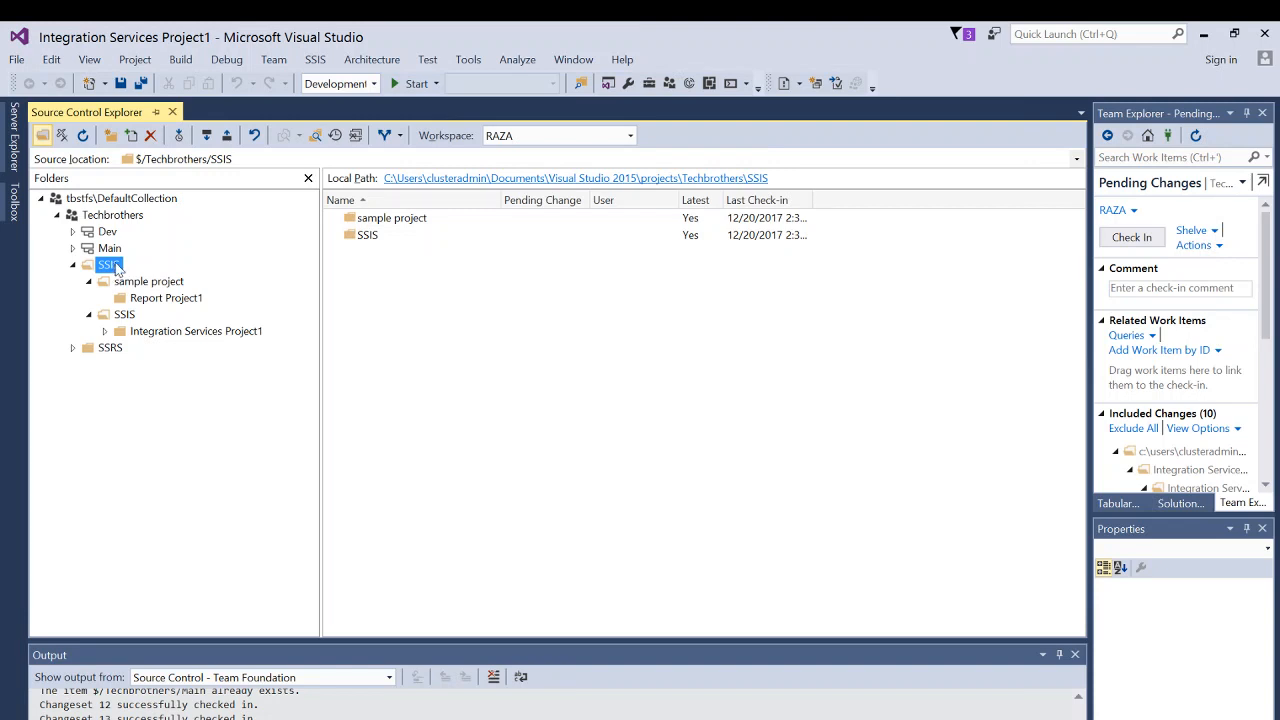
{"action": "mouse_move", "coordinate": [684, 178]}
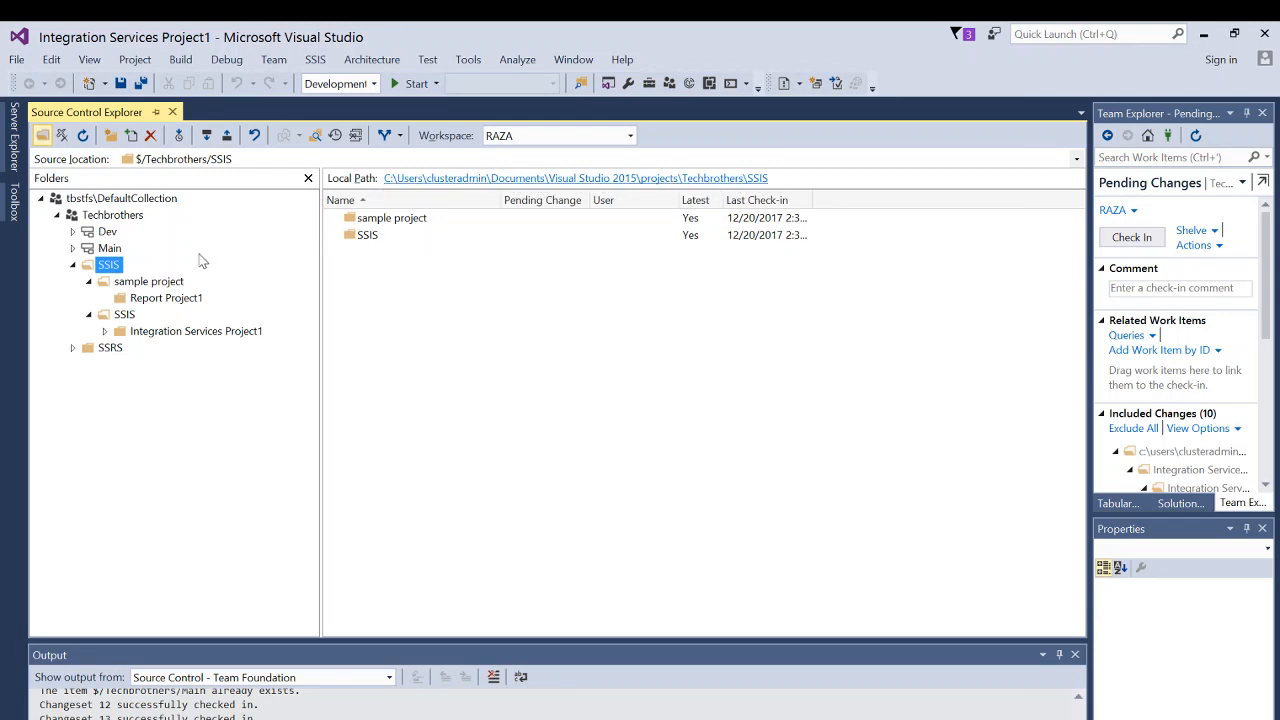
{"action": "mouse_move", "coordinate": [258, 240]}
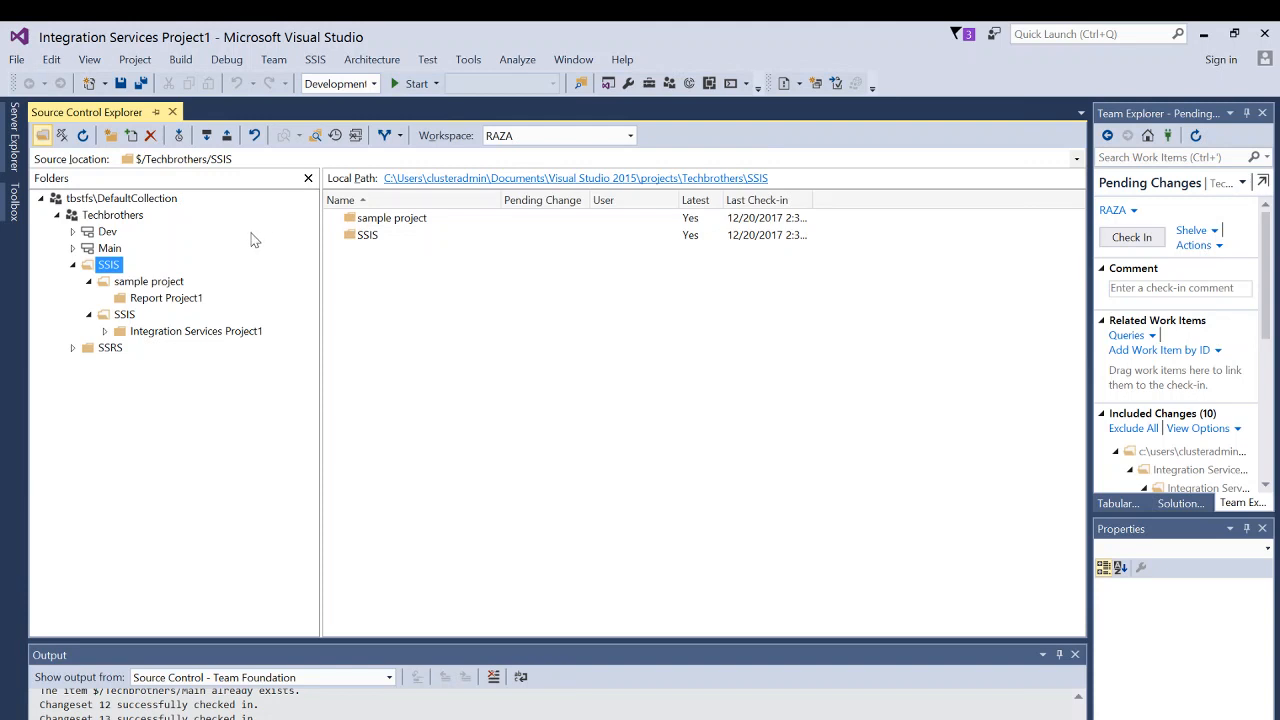
{"action": "mouse_move", "coordinate": [288, 276]}
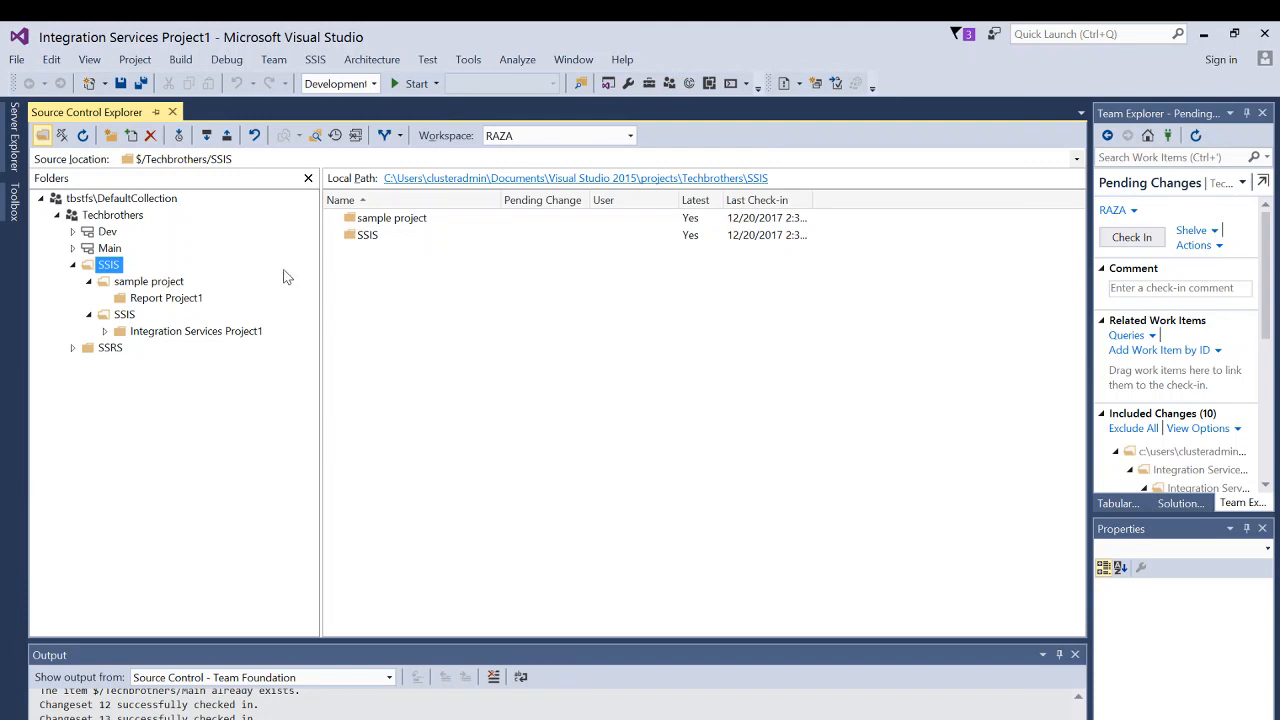
{"action": "mouse_move", "coordinate": [172, 304]}
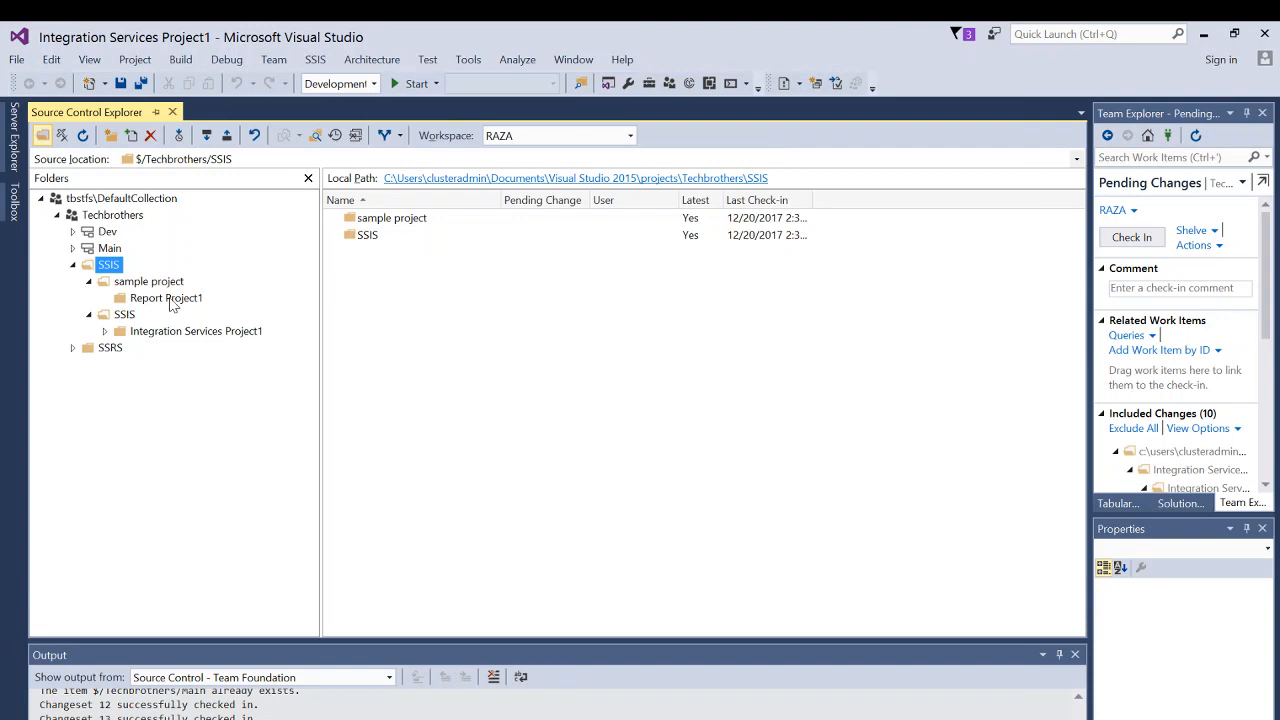
{"action": "left_click", "coordinate": [166, 296]}
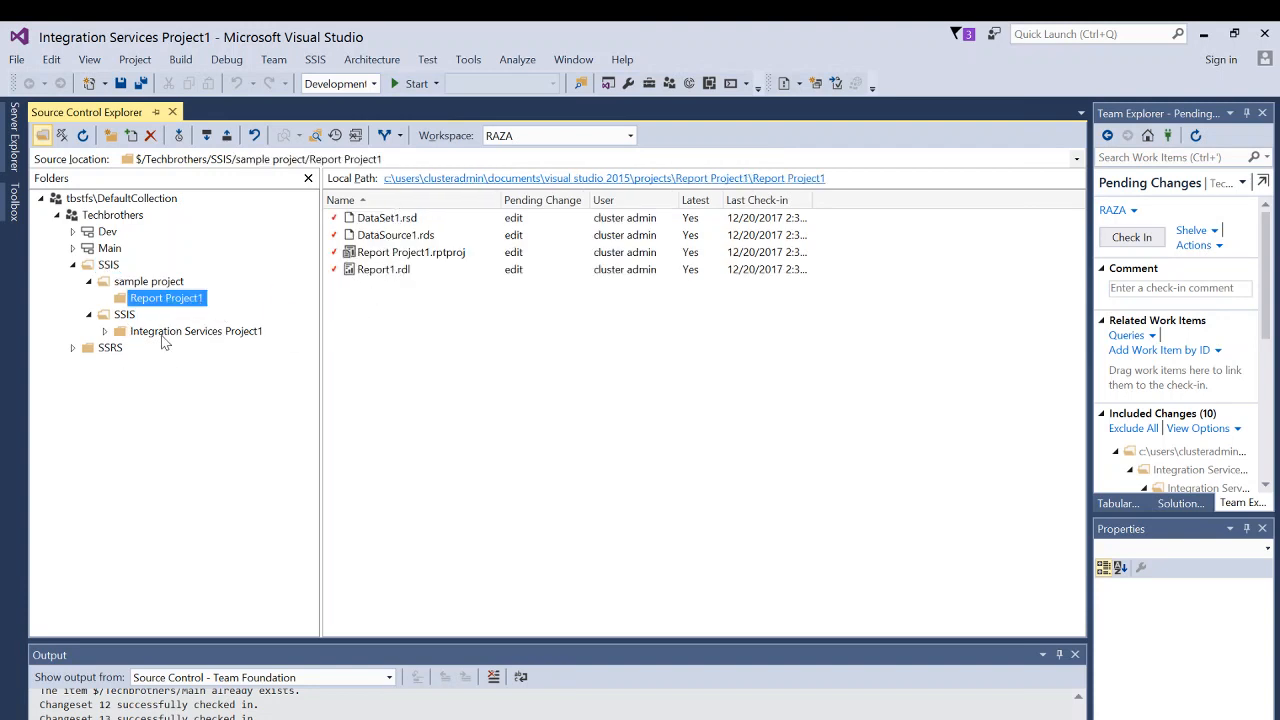
{"action": "left_click", "coordinate": [196, 332]}
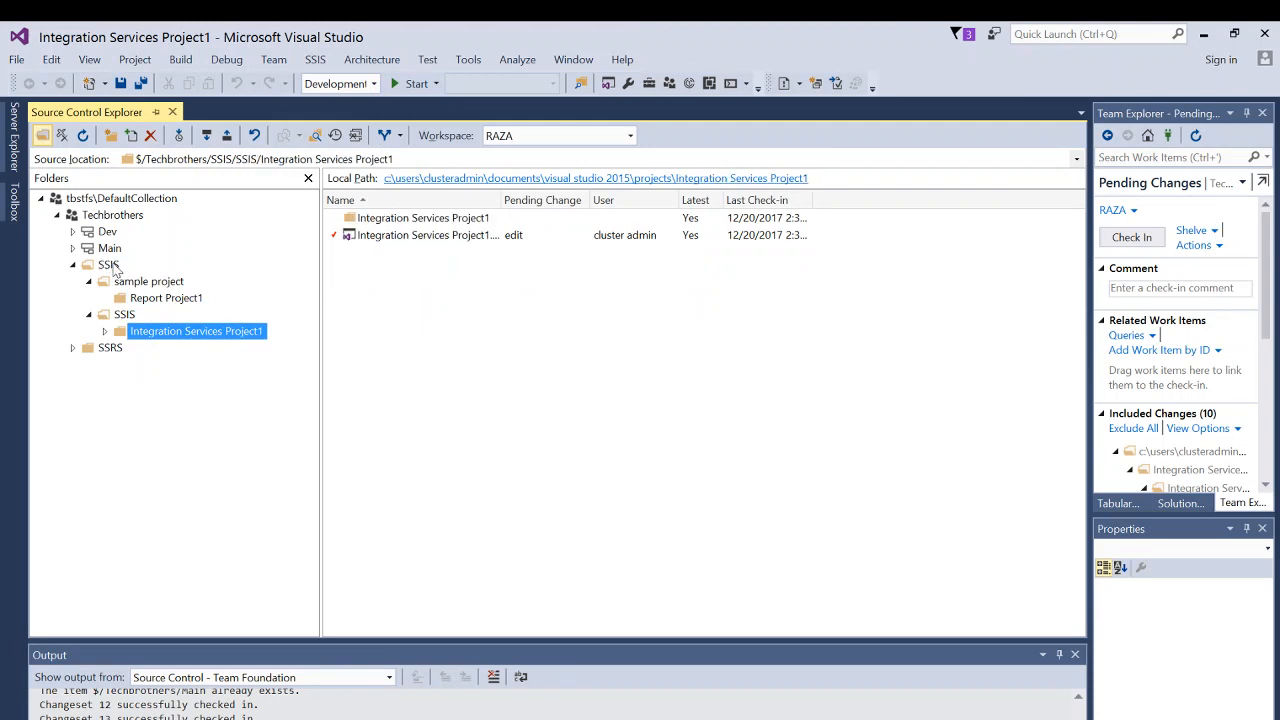
{"action": "left_click", "coordinate": [108, 264]}
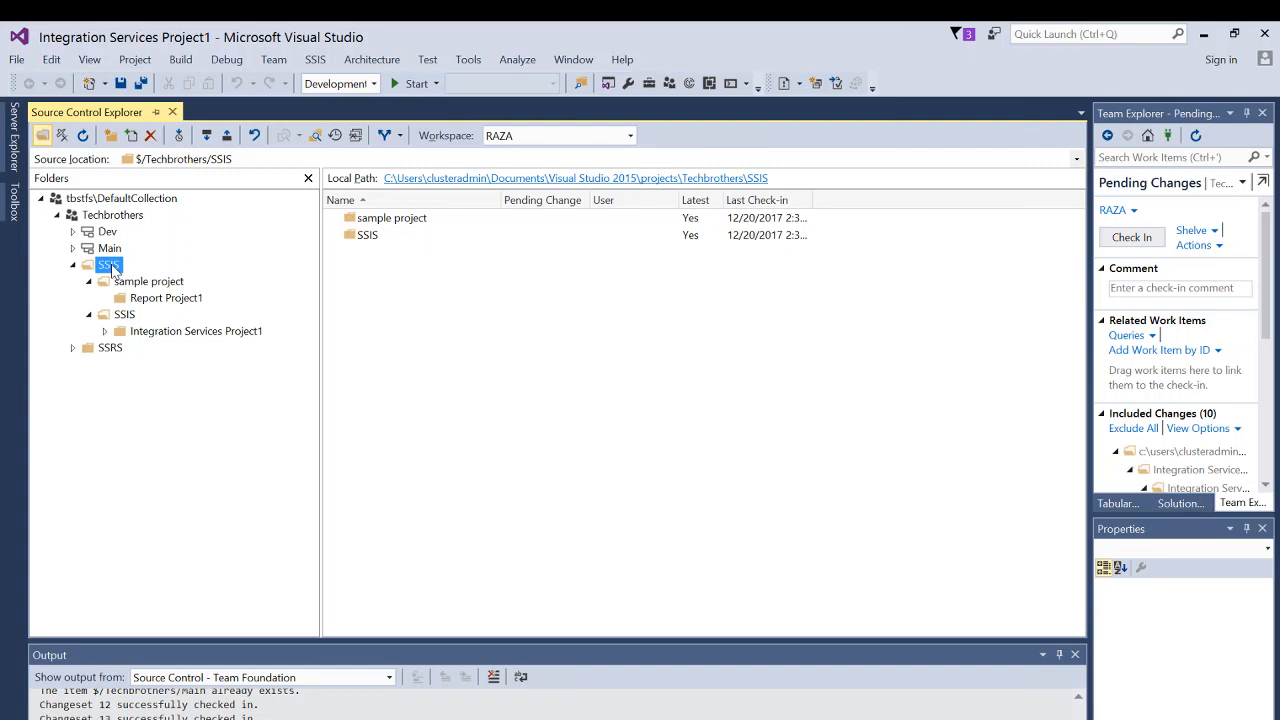
Step: Get Latest Version on the SSIS folder and acknowledge the 'All files are up to date' notice
{"action": "right_click", "coordinate": [108, 264]}
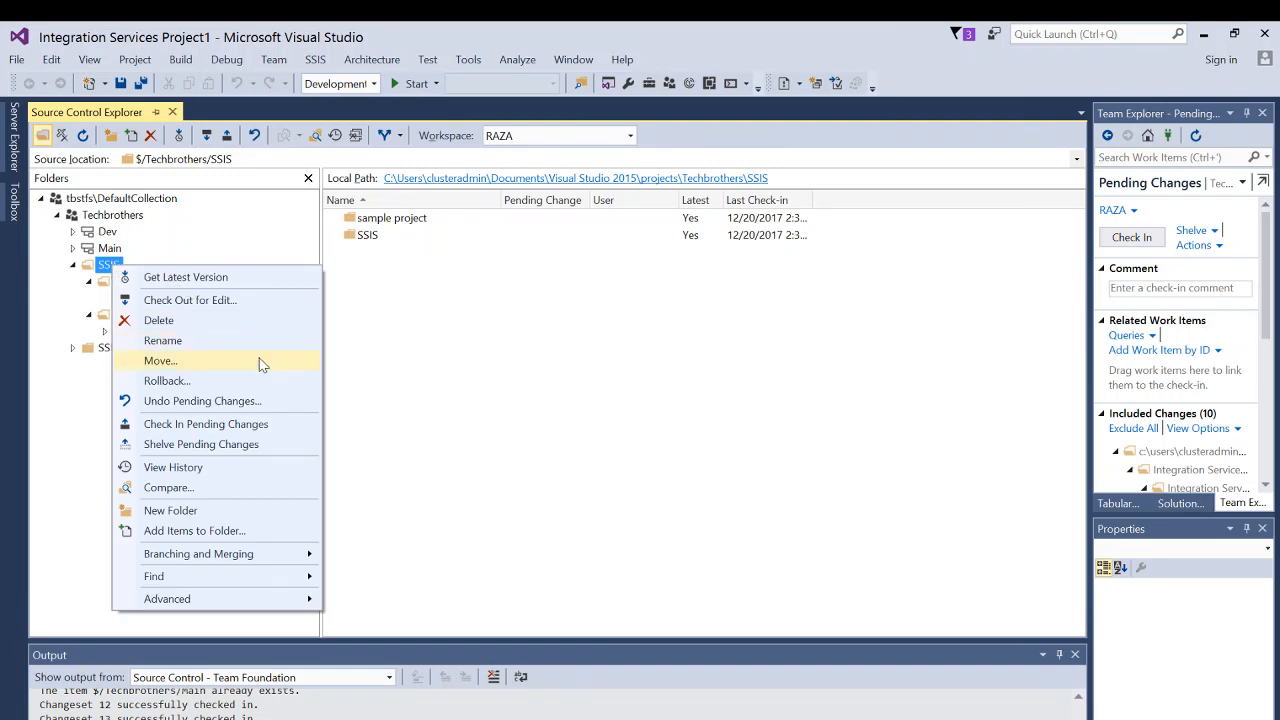
{"action": "mouse_move", "coordinate": [220, 276]}
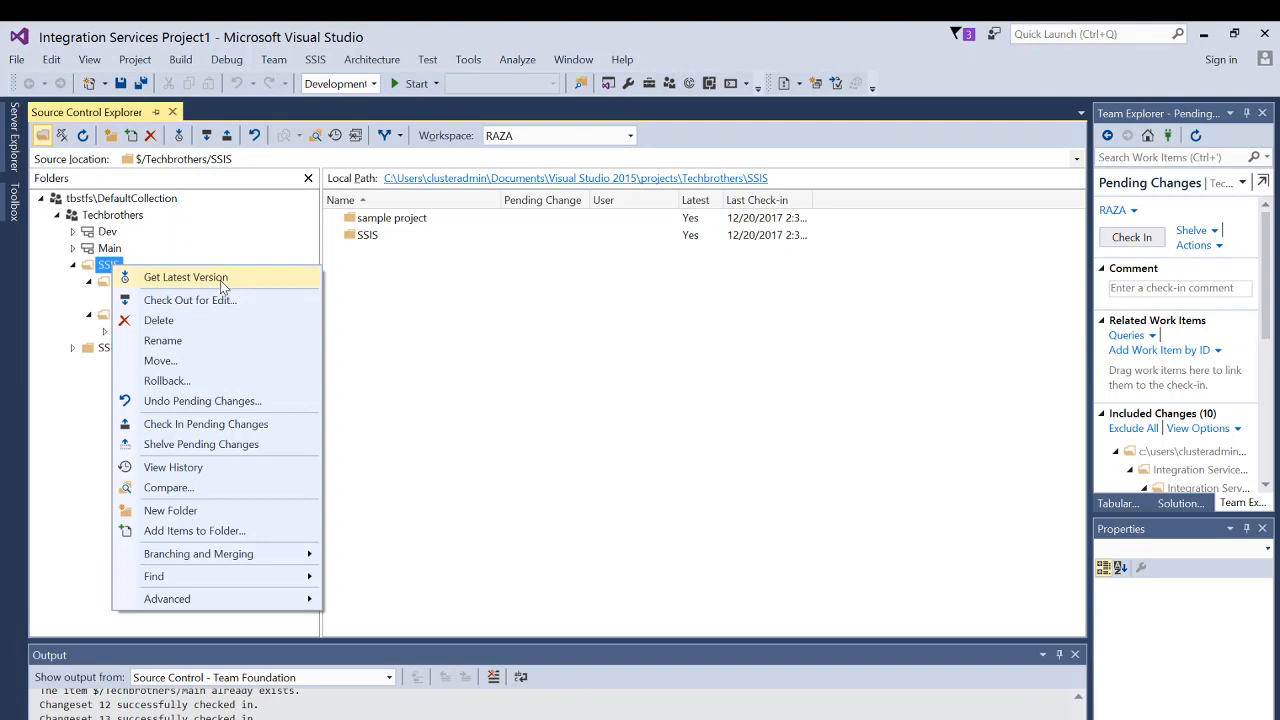
{"action": "mouse_move", "coordinate": [128, 282]}
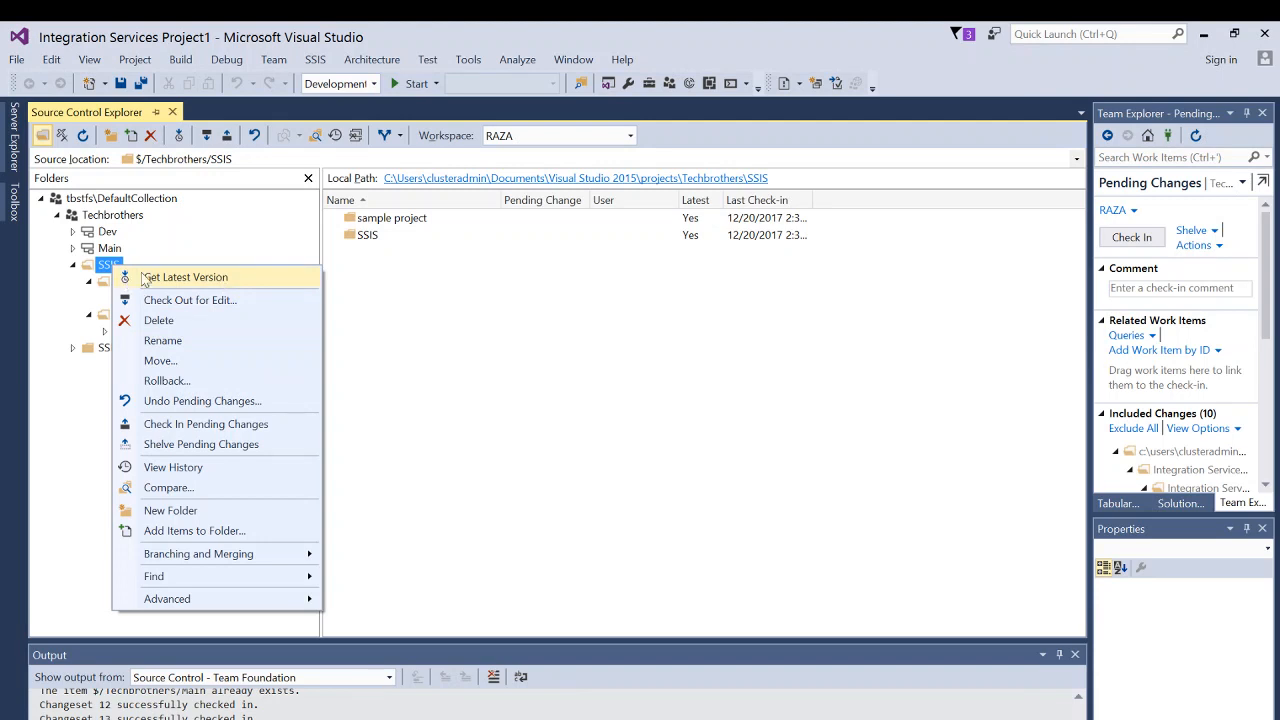
{"action": "left_click", "coordinate": [184, 276]}
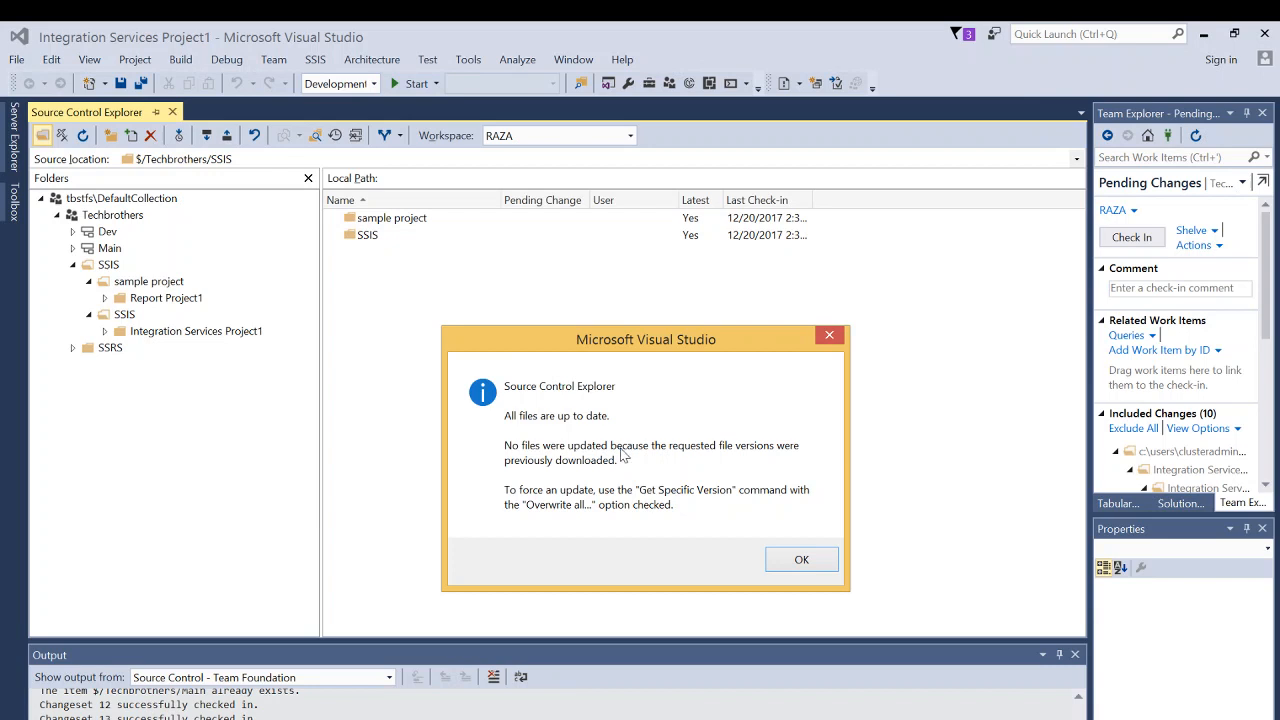
{"action": "mouse_move", "coordinate": [348, 388]}
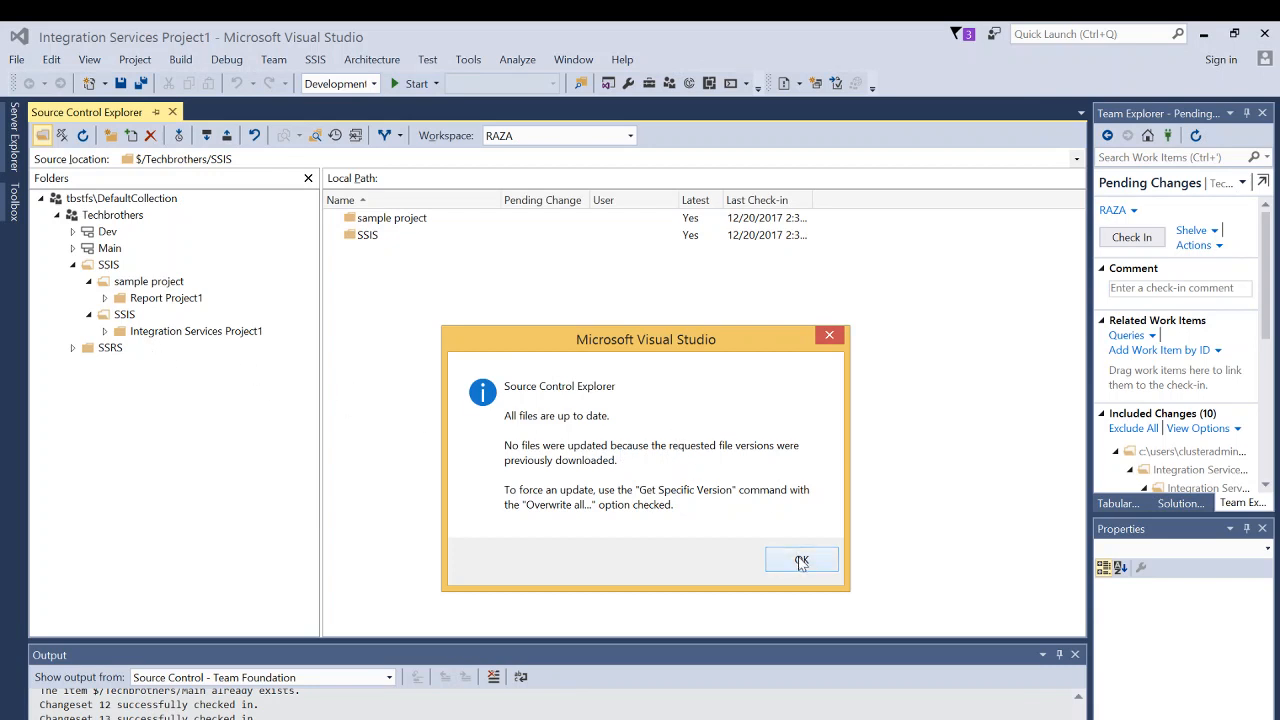
{"action": "left_click", "coordinate": [800, 560]}
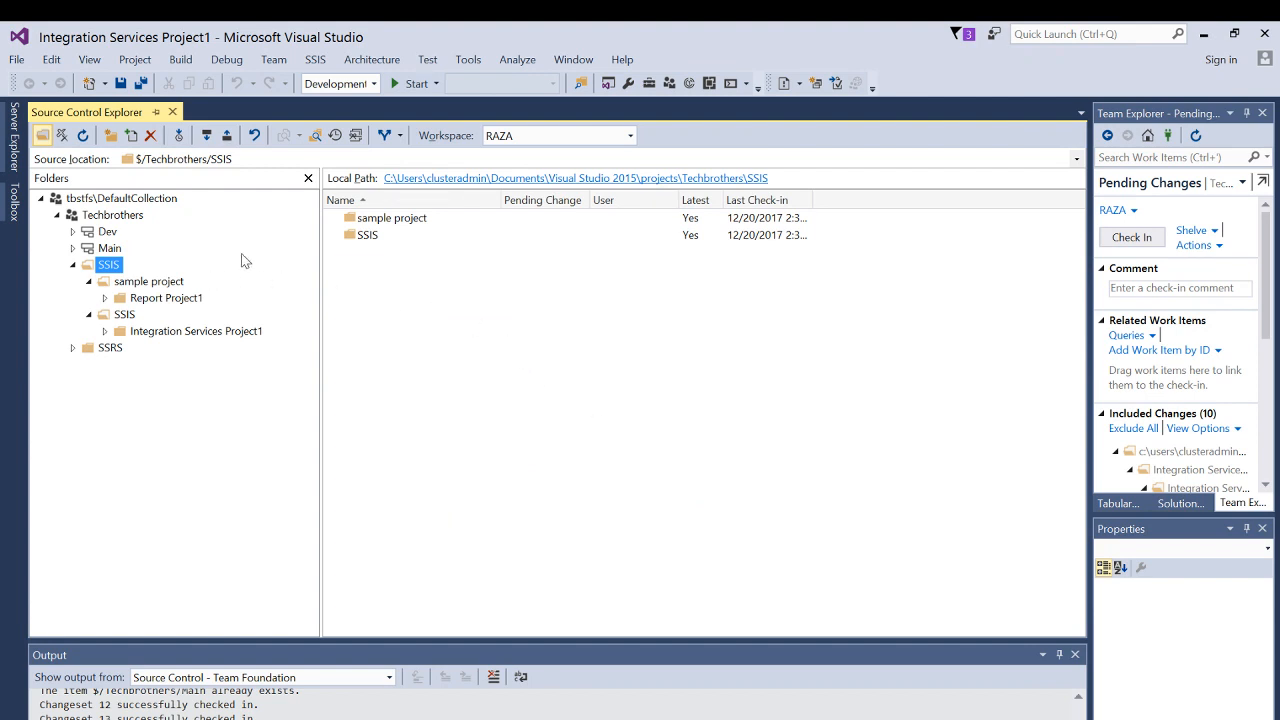
{"action": "mouse_move", "coordinate": [200, 292]}
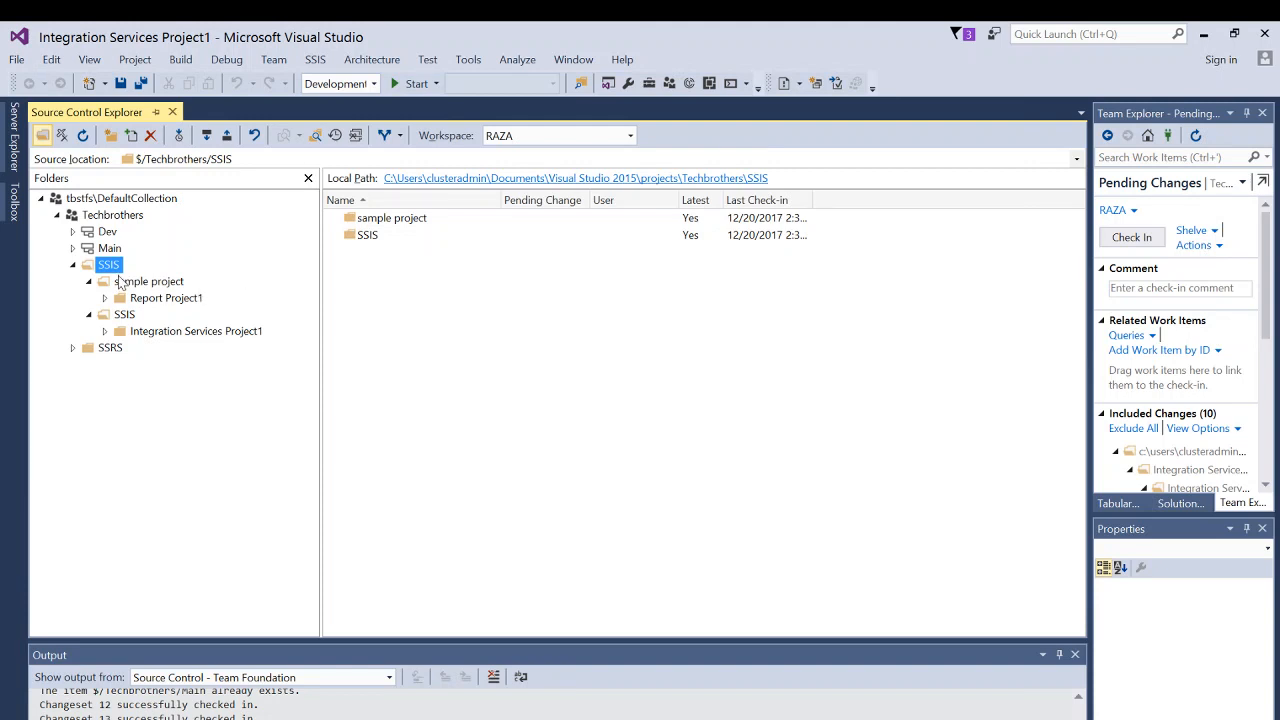
{"action": "right_click", "coordinate": [108, 264]}
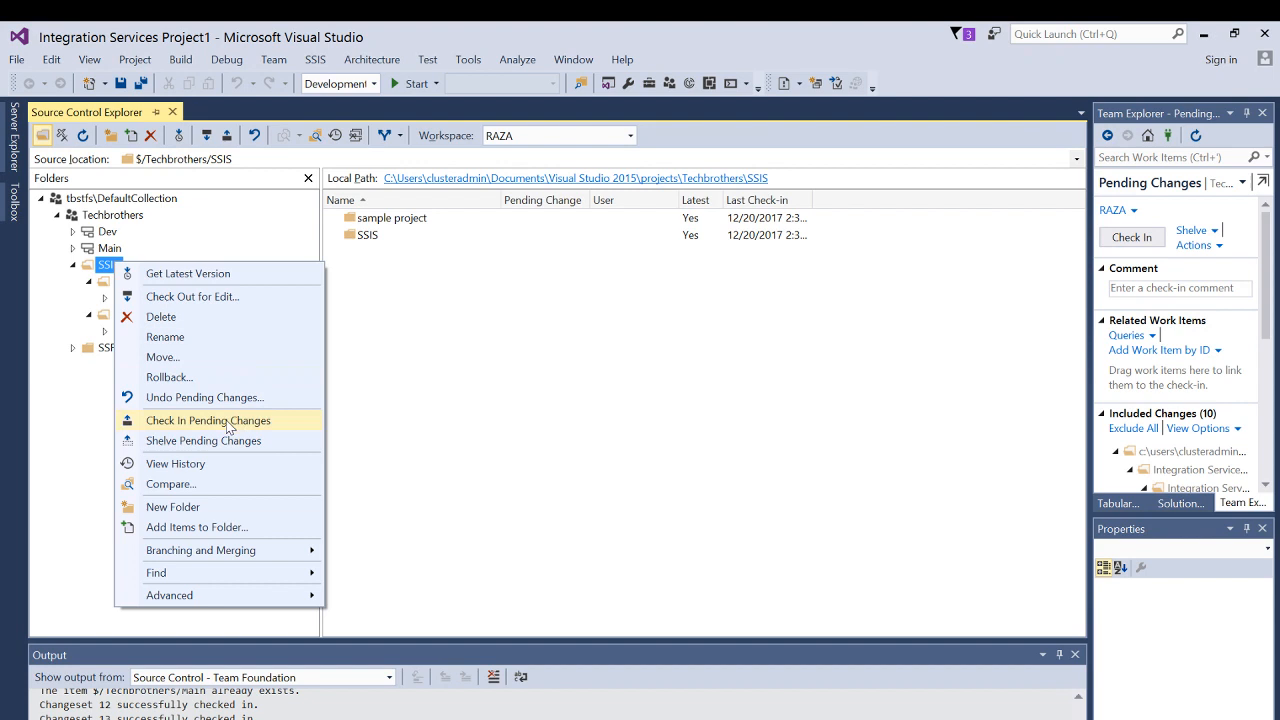
{"action": "mouse_move", "coordinate": [192, 296]}
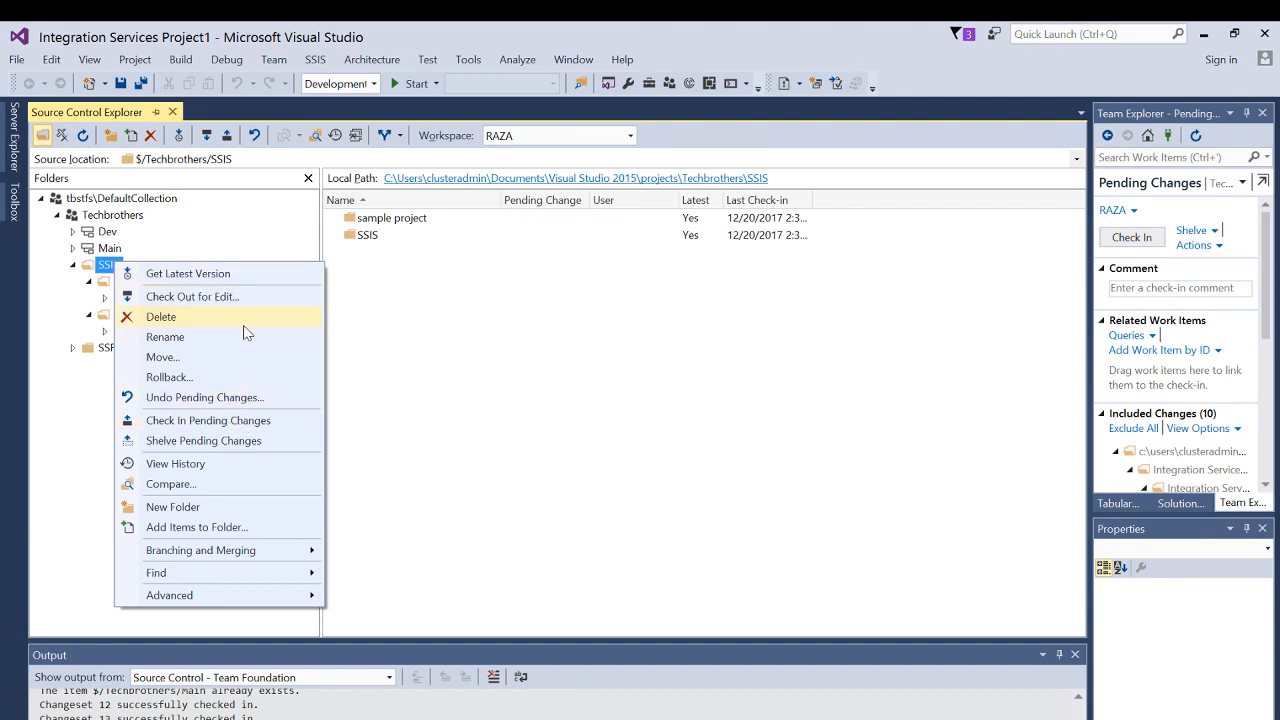
{"action": "mouse_move", "coordinate": [464, 356]}
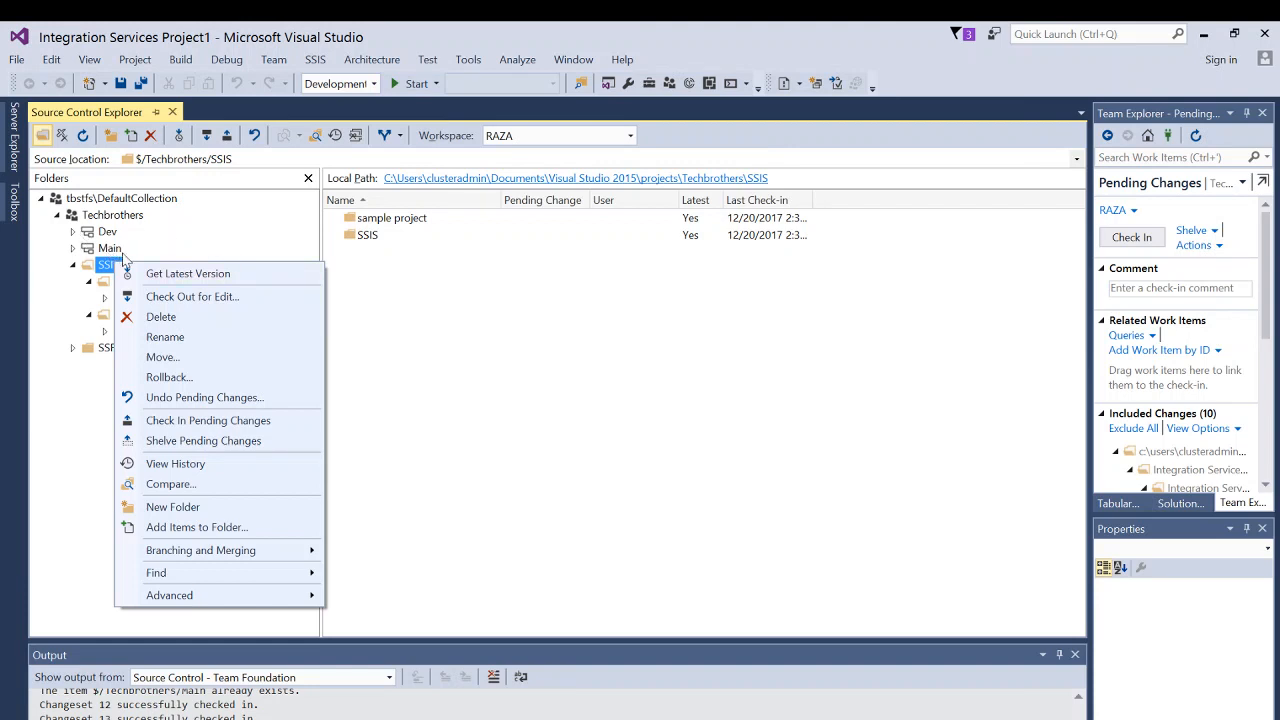
{"action": "left_click", "coordinate": [80, 408]}
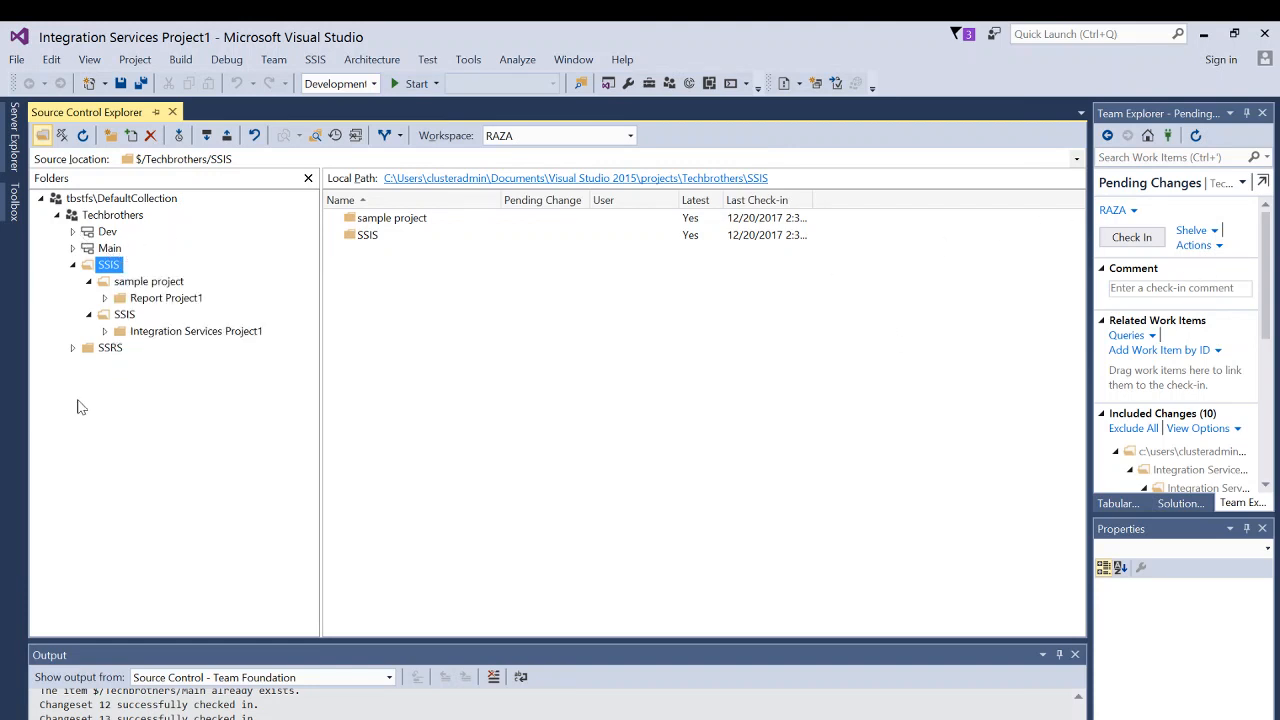
Step: Get Latest Version on Report Project1 and acknowledge the 'All files are up to date' notice
{"action": "right_click", "coordinate": [166, 296]}
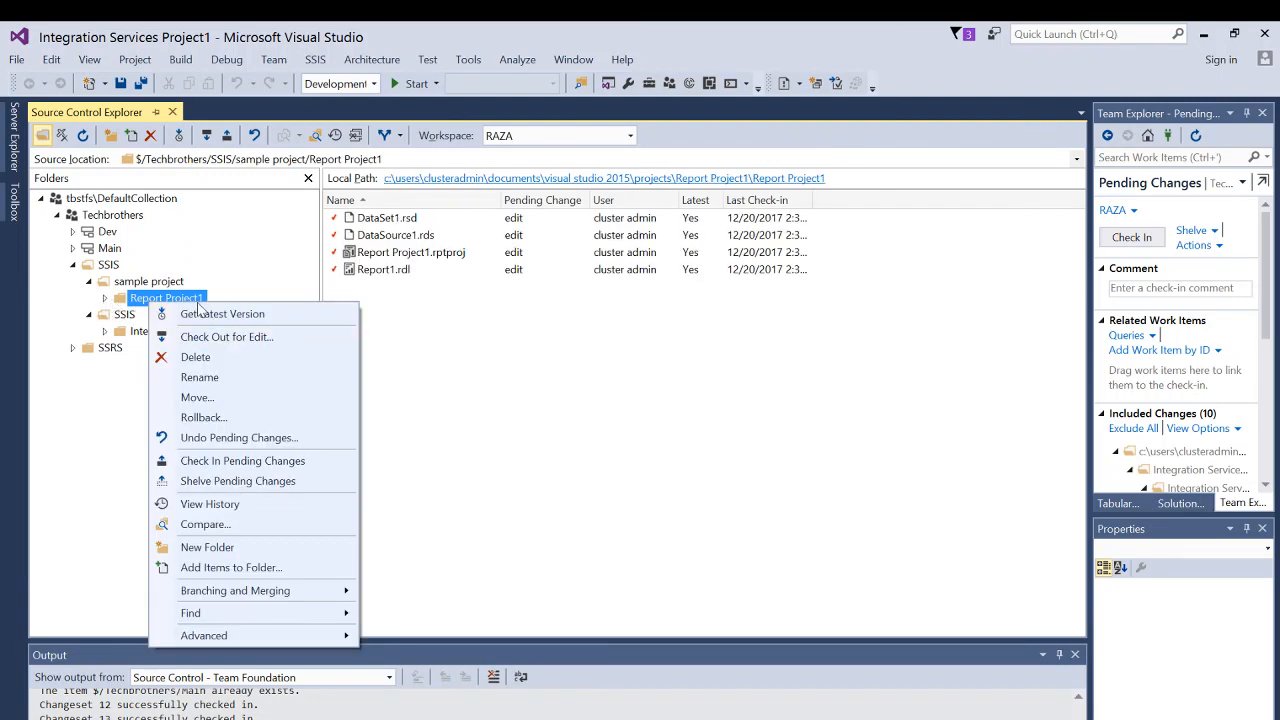
{"action": "mouse_move", "coordinate": [200, 376]}
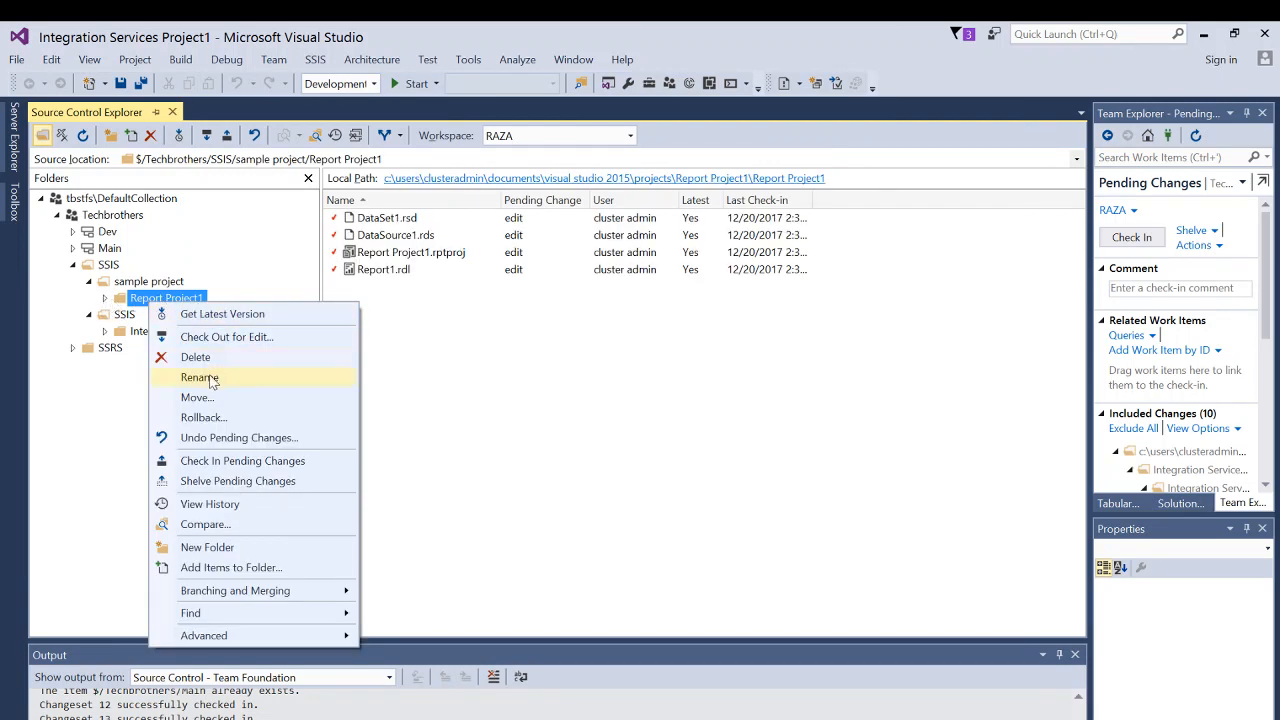
{"action": "mouse_move", "coordinate": [196, 396]}
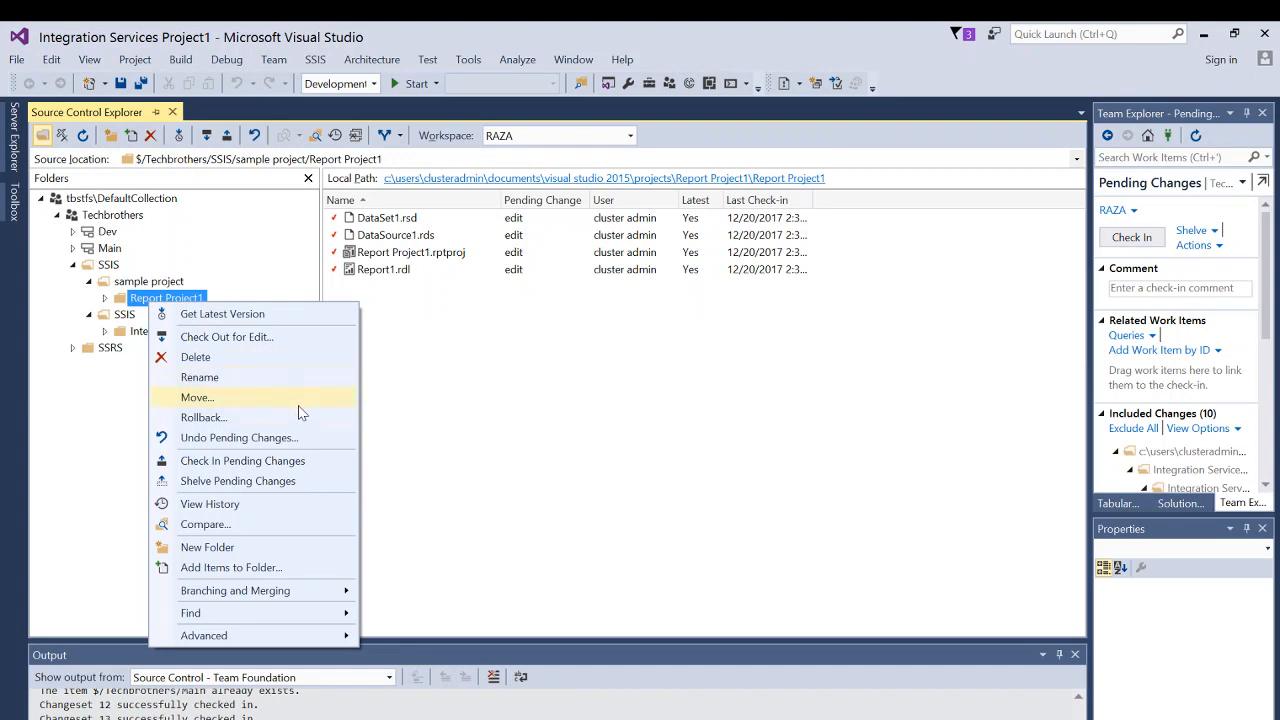
{"action": "mouse_move", "coordinate": [280, 460]}
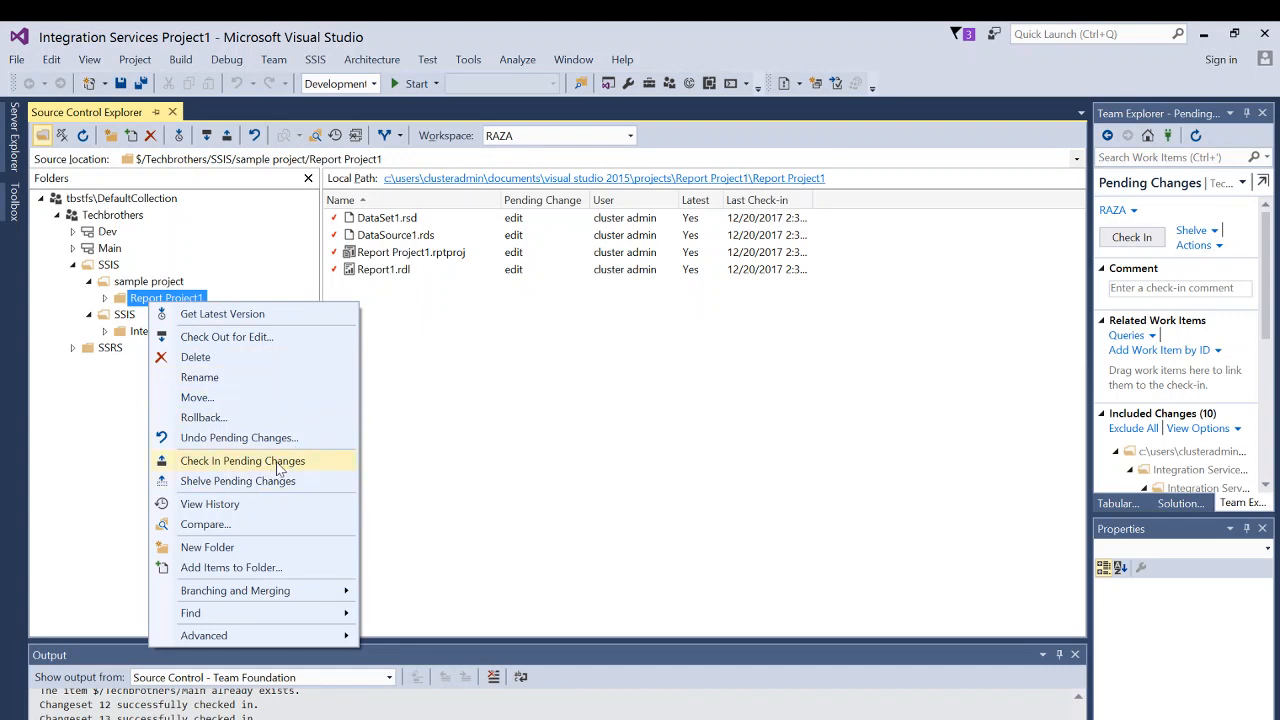
{"action": "mouse_move", "coordinate": [226, 336]}
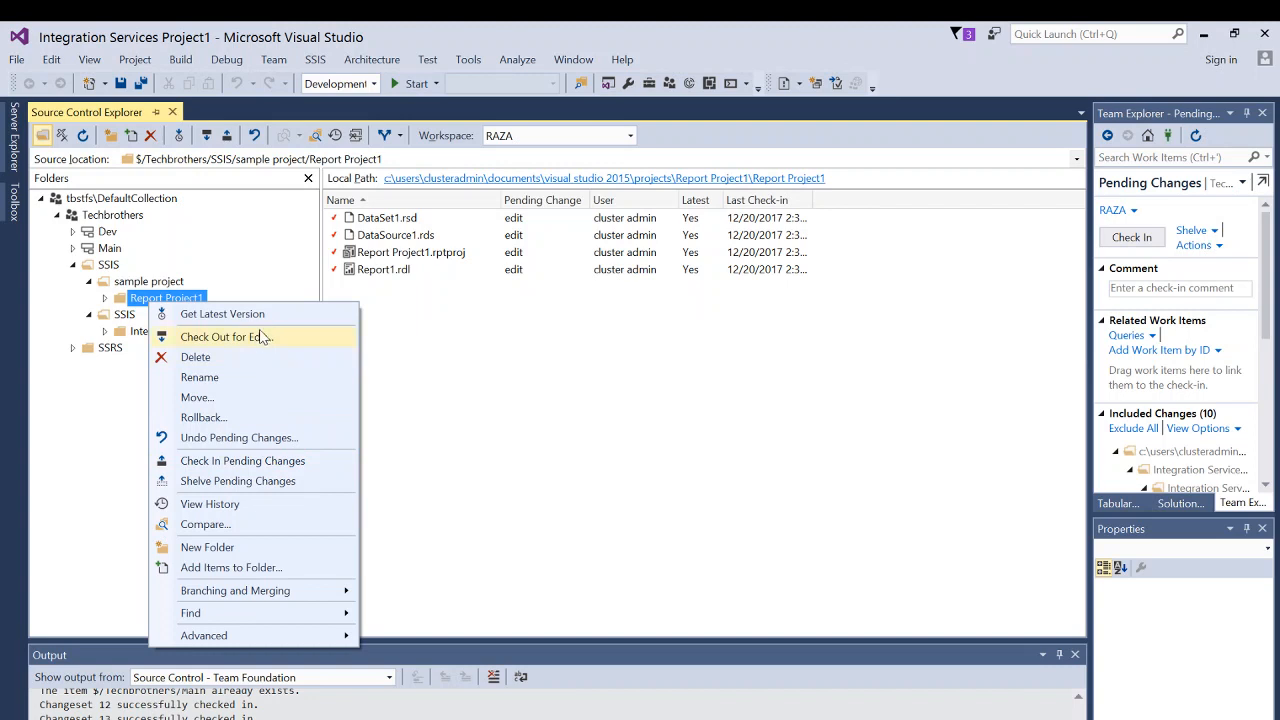
{"action": "left_click", "coordinate": [222, 312]}
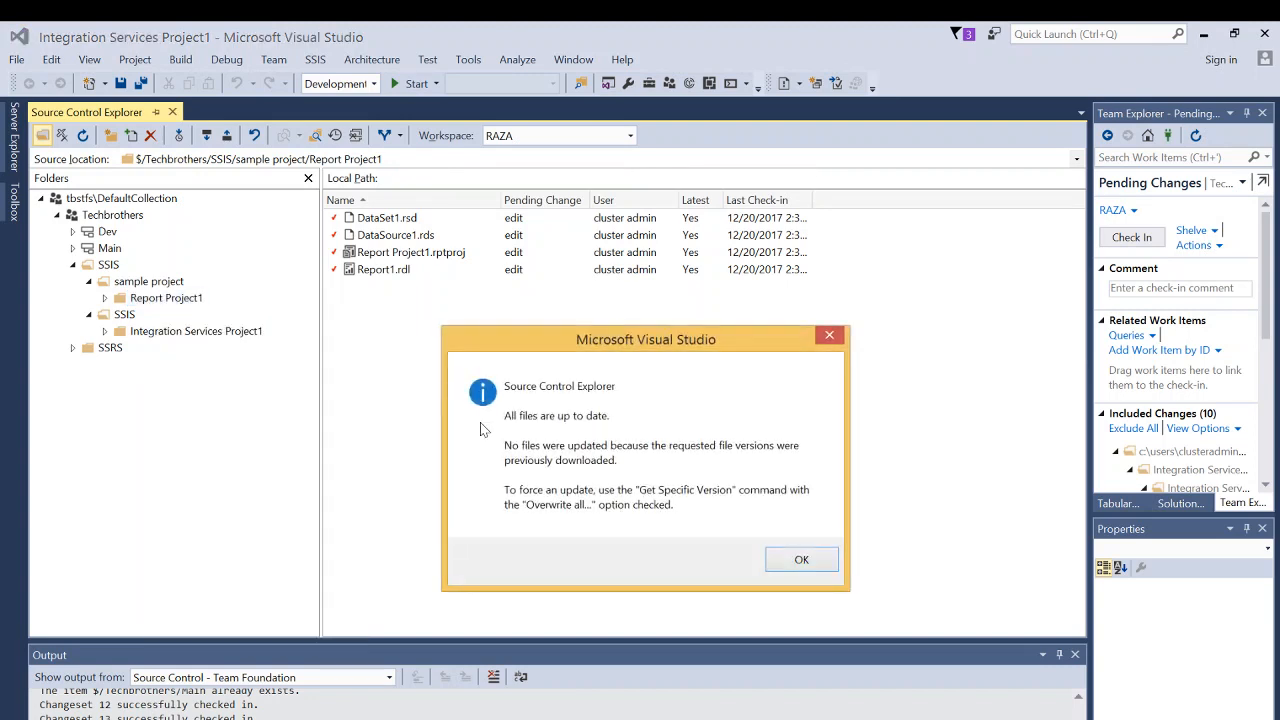
{"action": "mouse_move", "coordinate": [596, 436]}
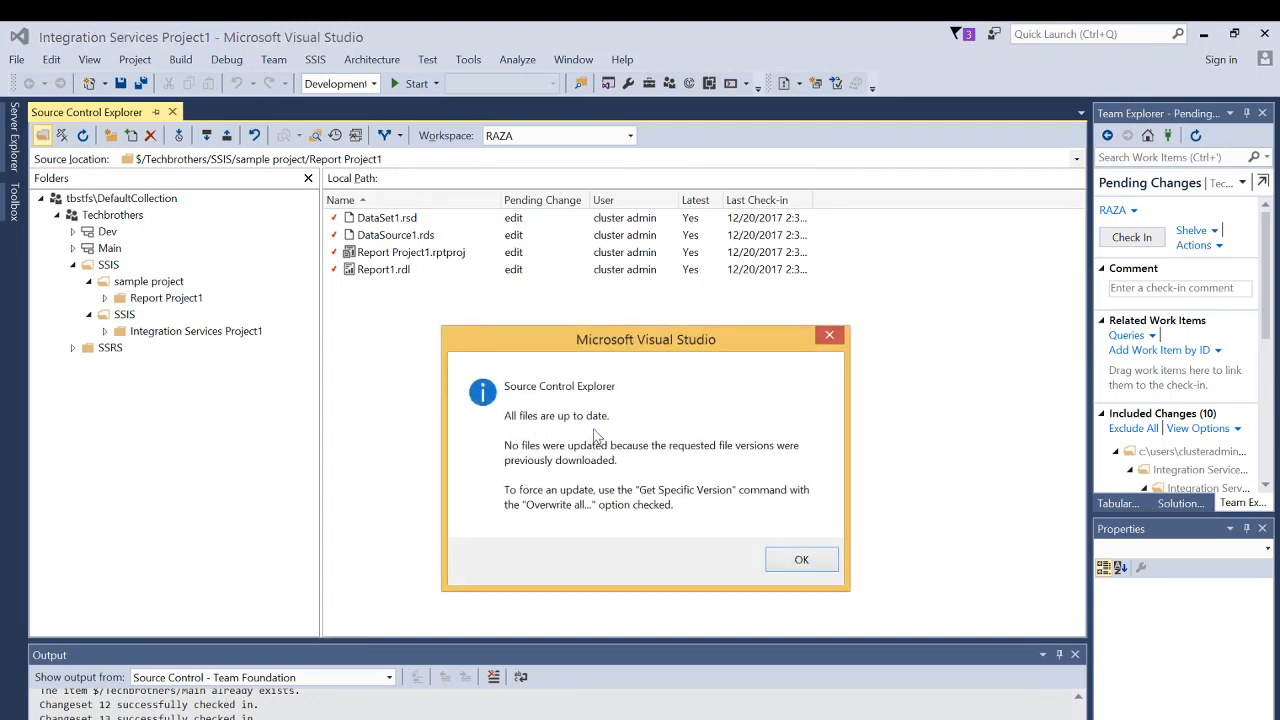
{"action": "left_click", "coordinate": [800, 560]}
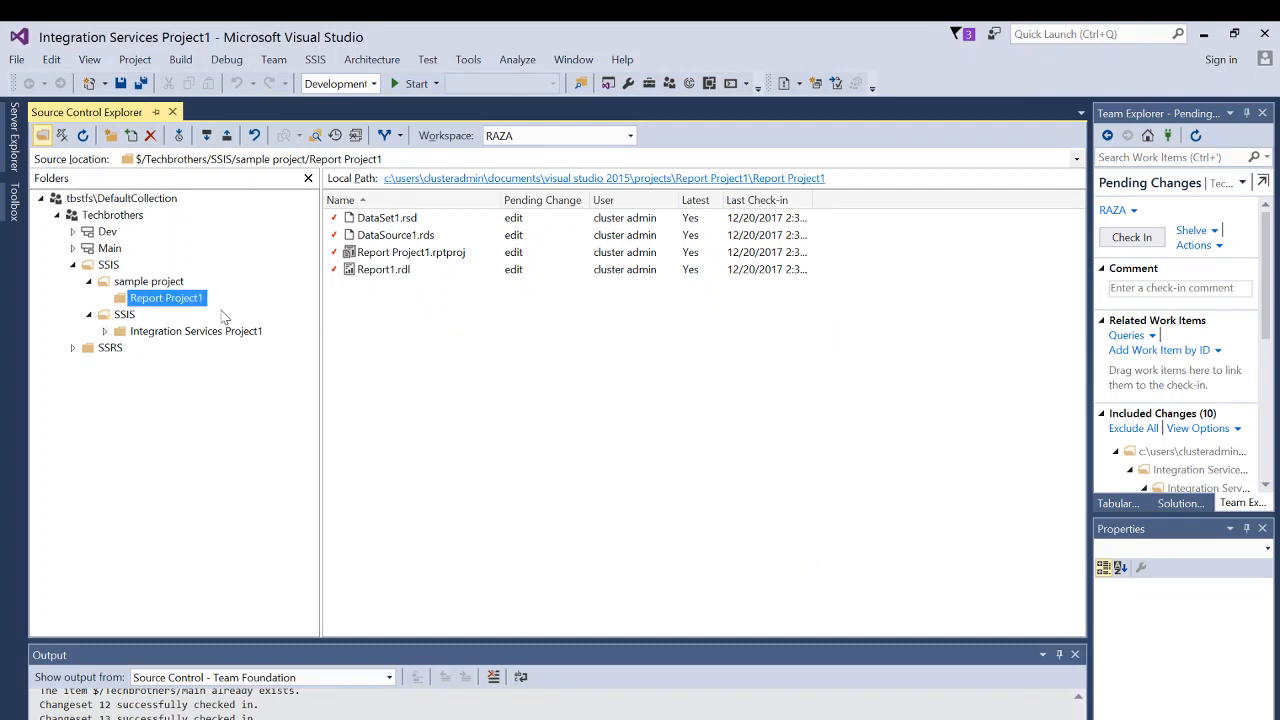
{"action": "mouse_move", "coordinate": [476, 414]}
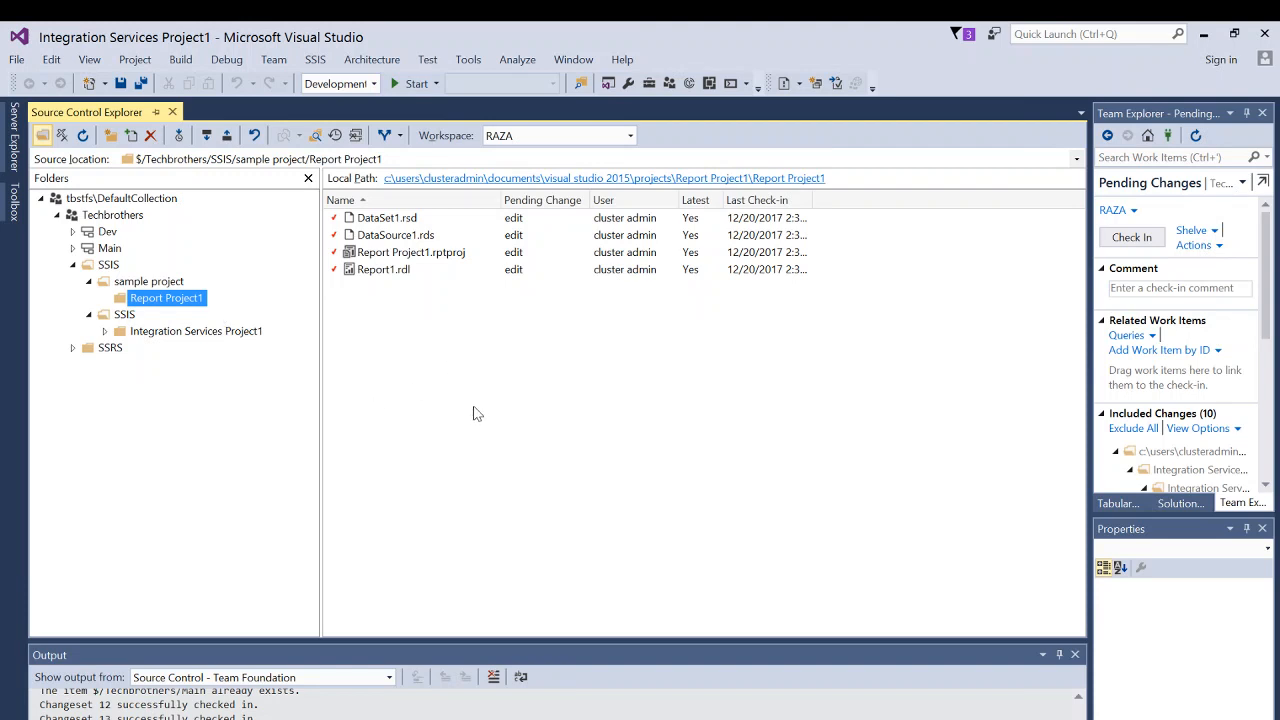